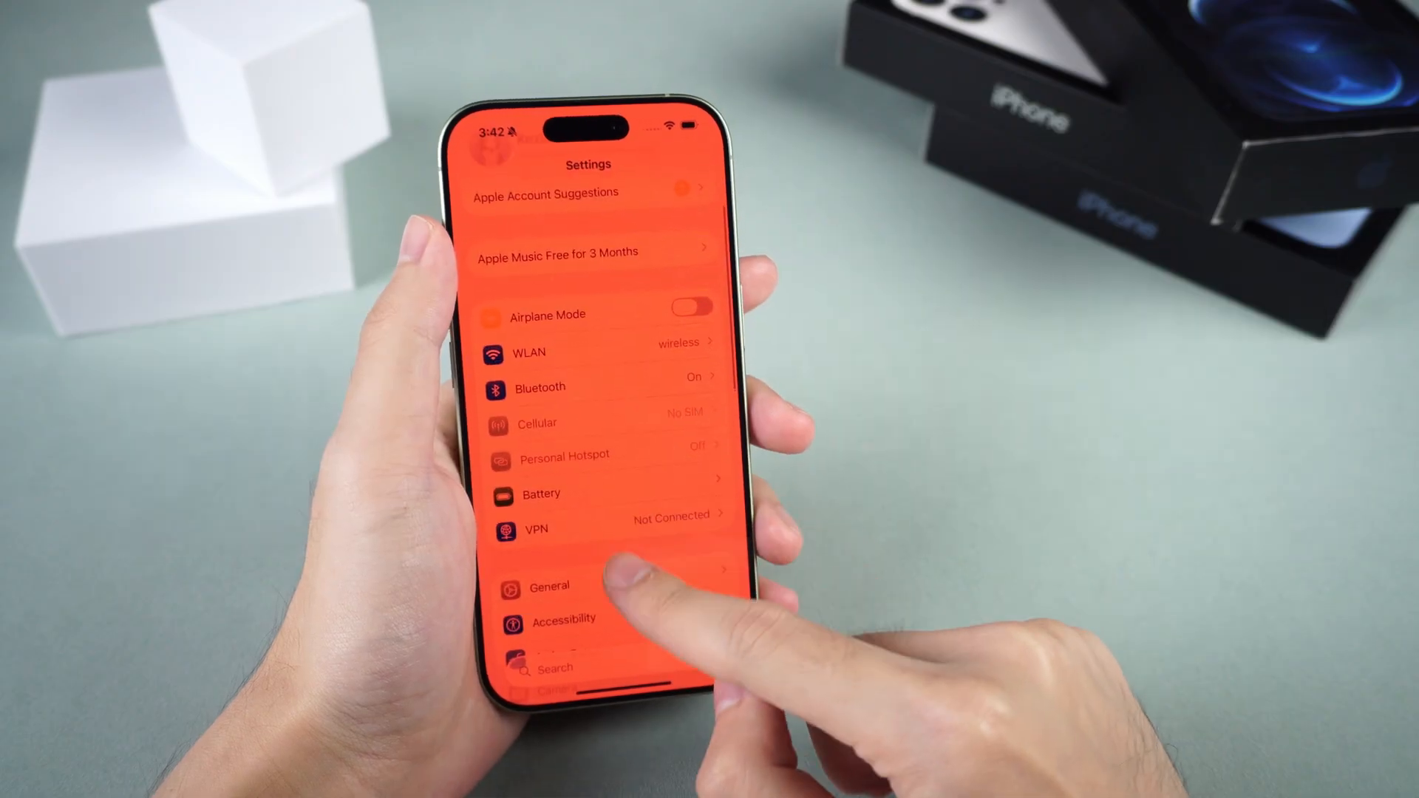
- Bring up the Tenorshare ReiBoot product page in the browser
click(550, 586)
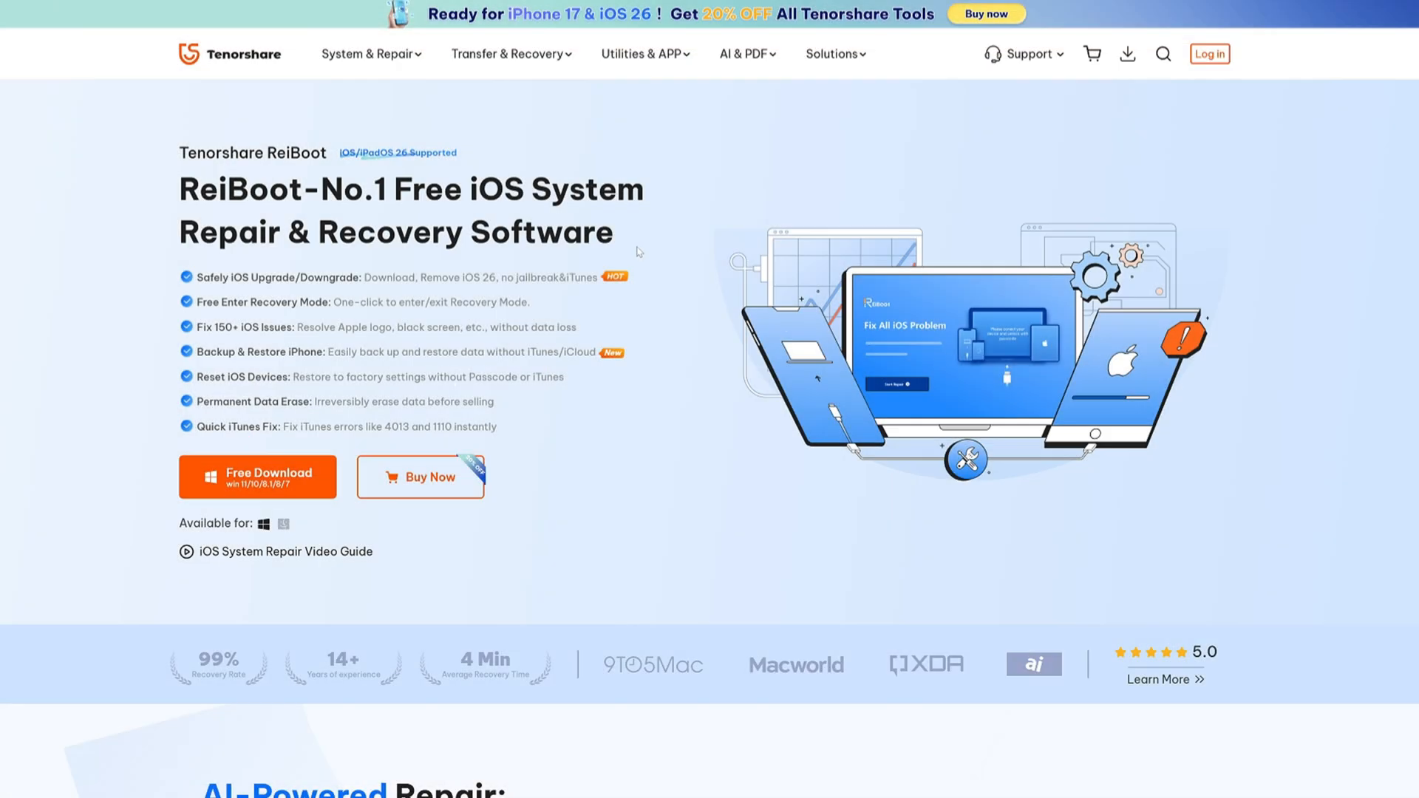
mouse_move(627, 364)
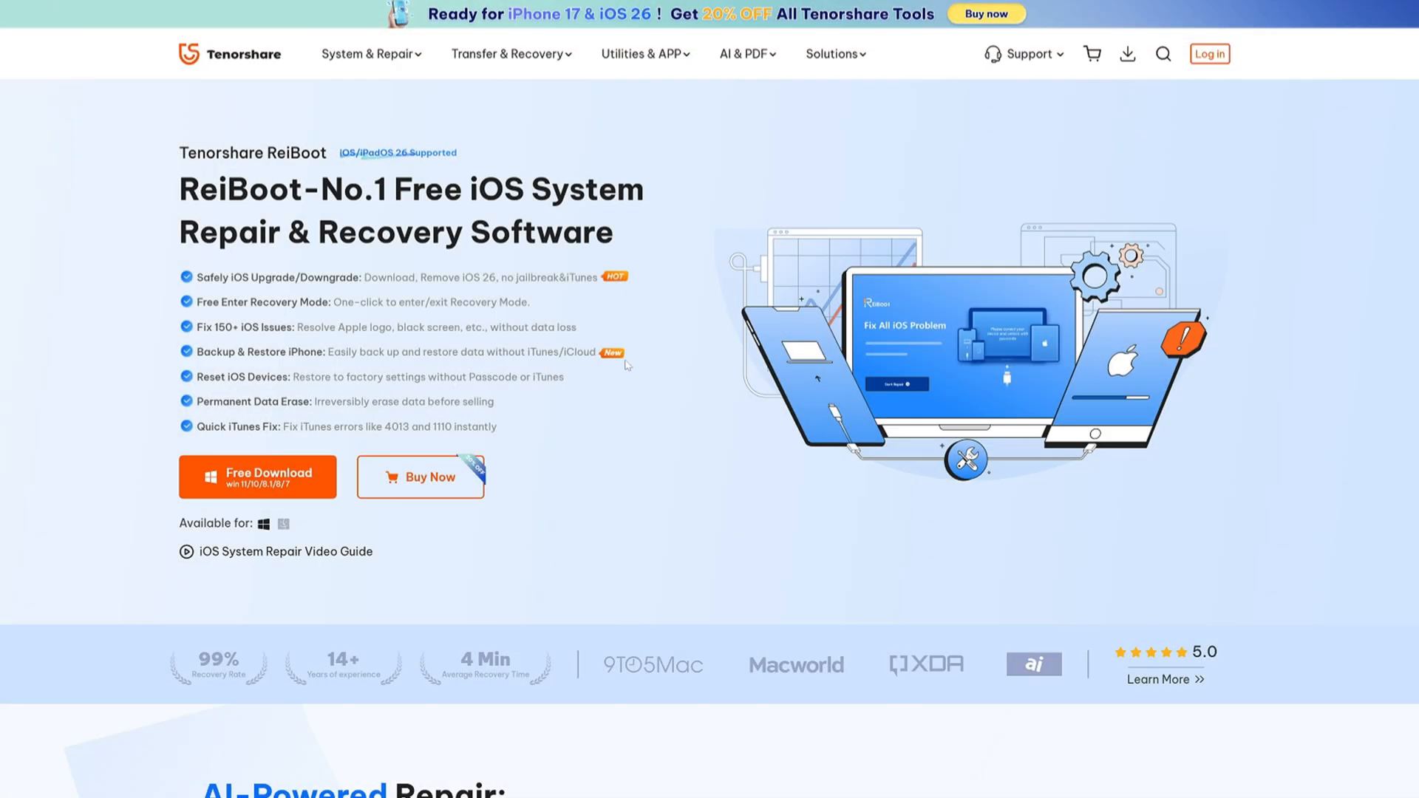
scroll(down, 3)
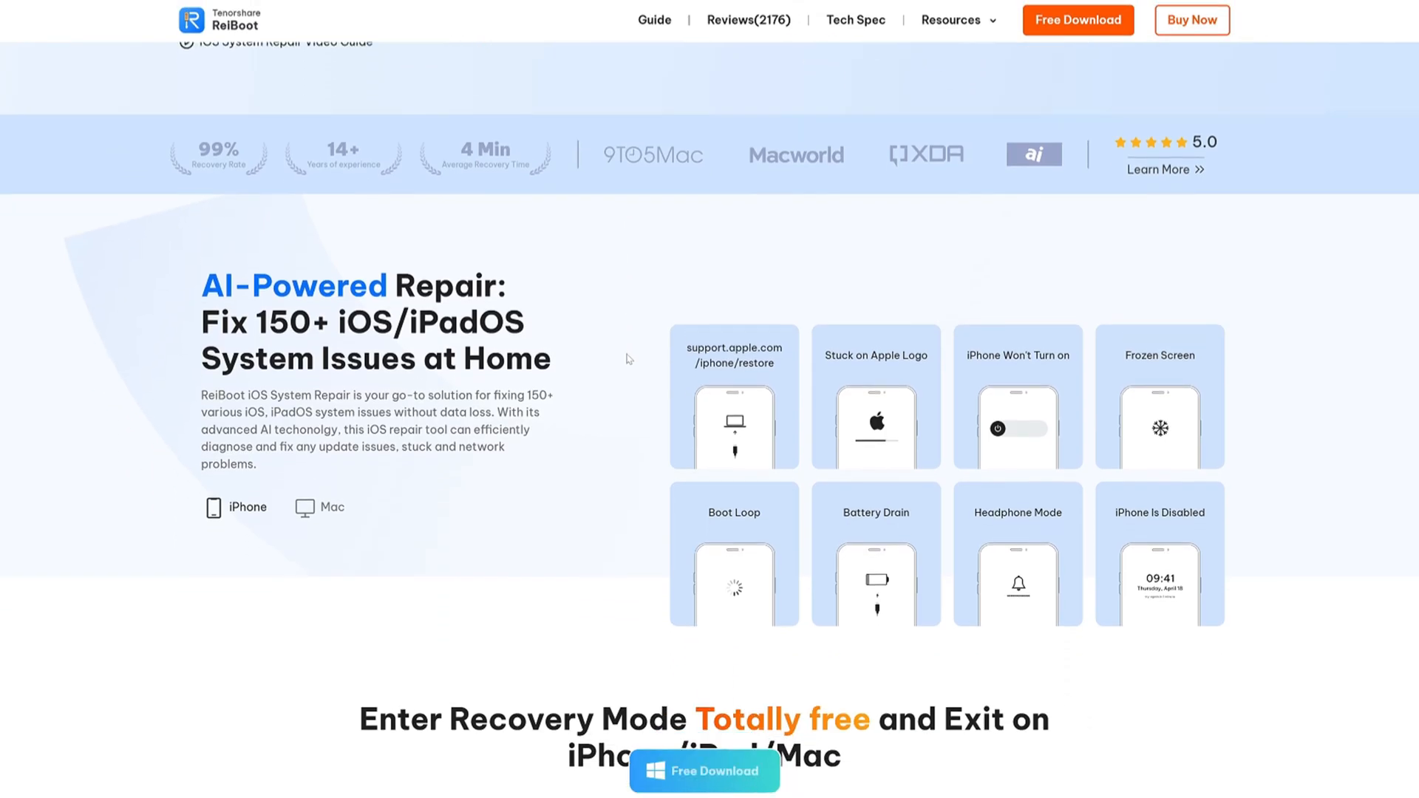
mouse_move(653, 374)
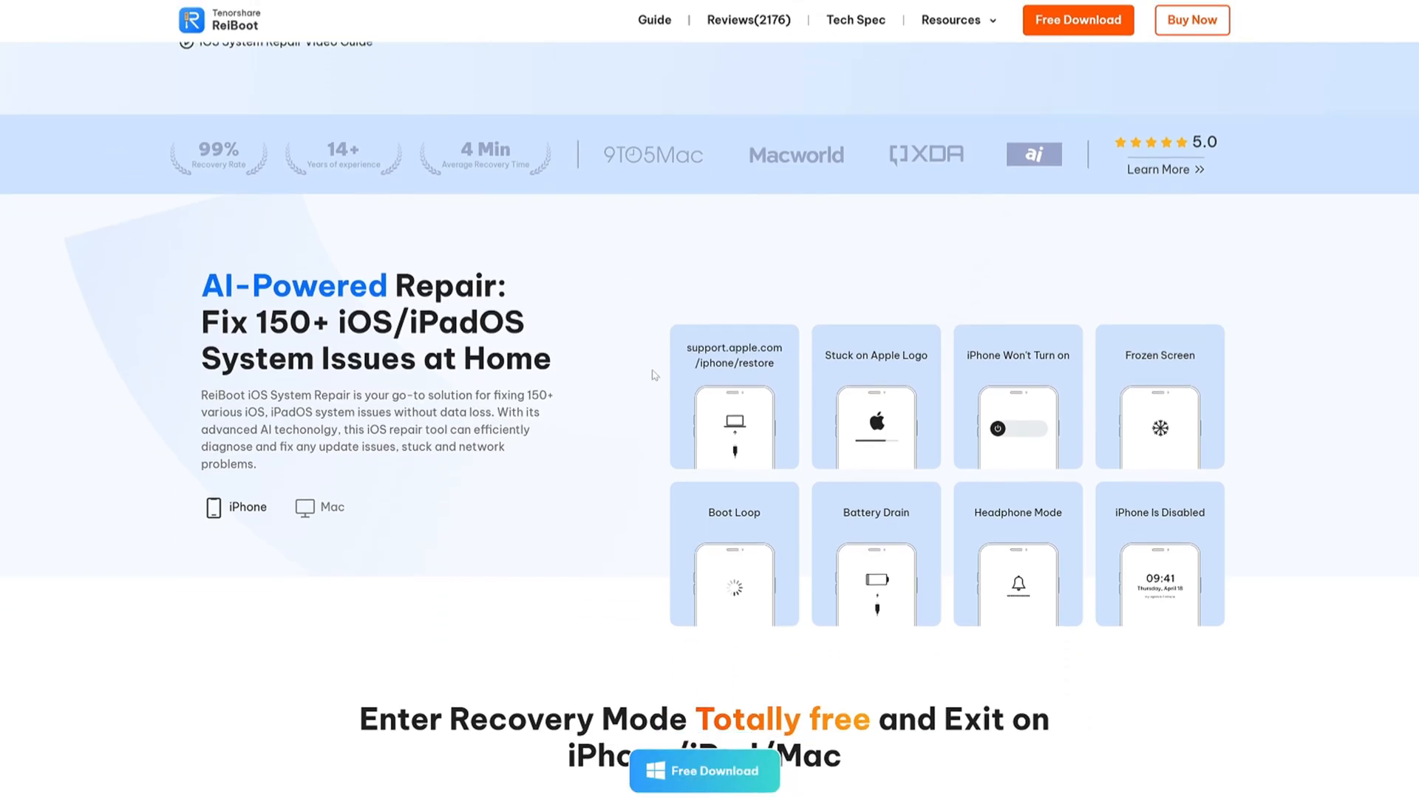
scroll(down, 3)
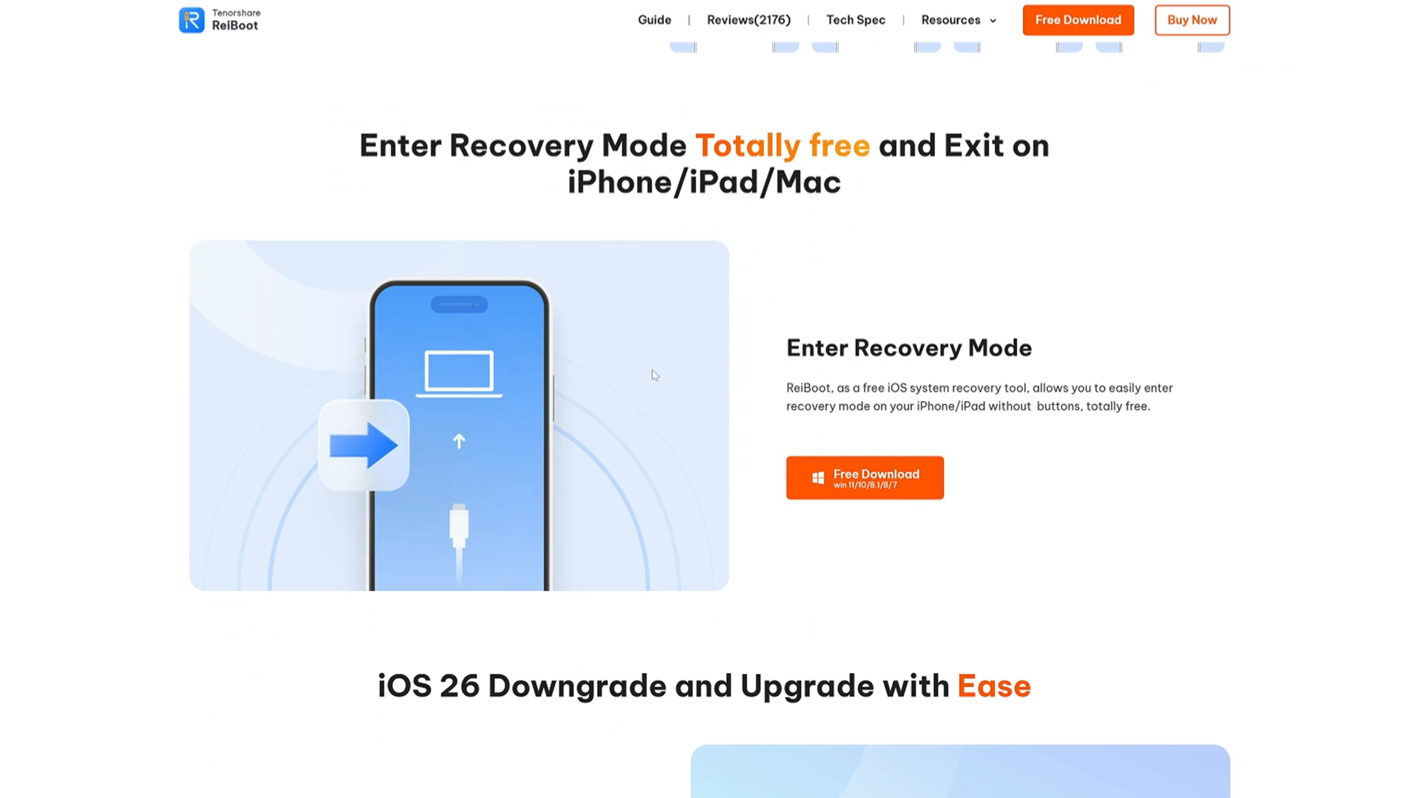
scroll(down, 3)
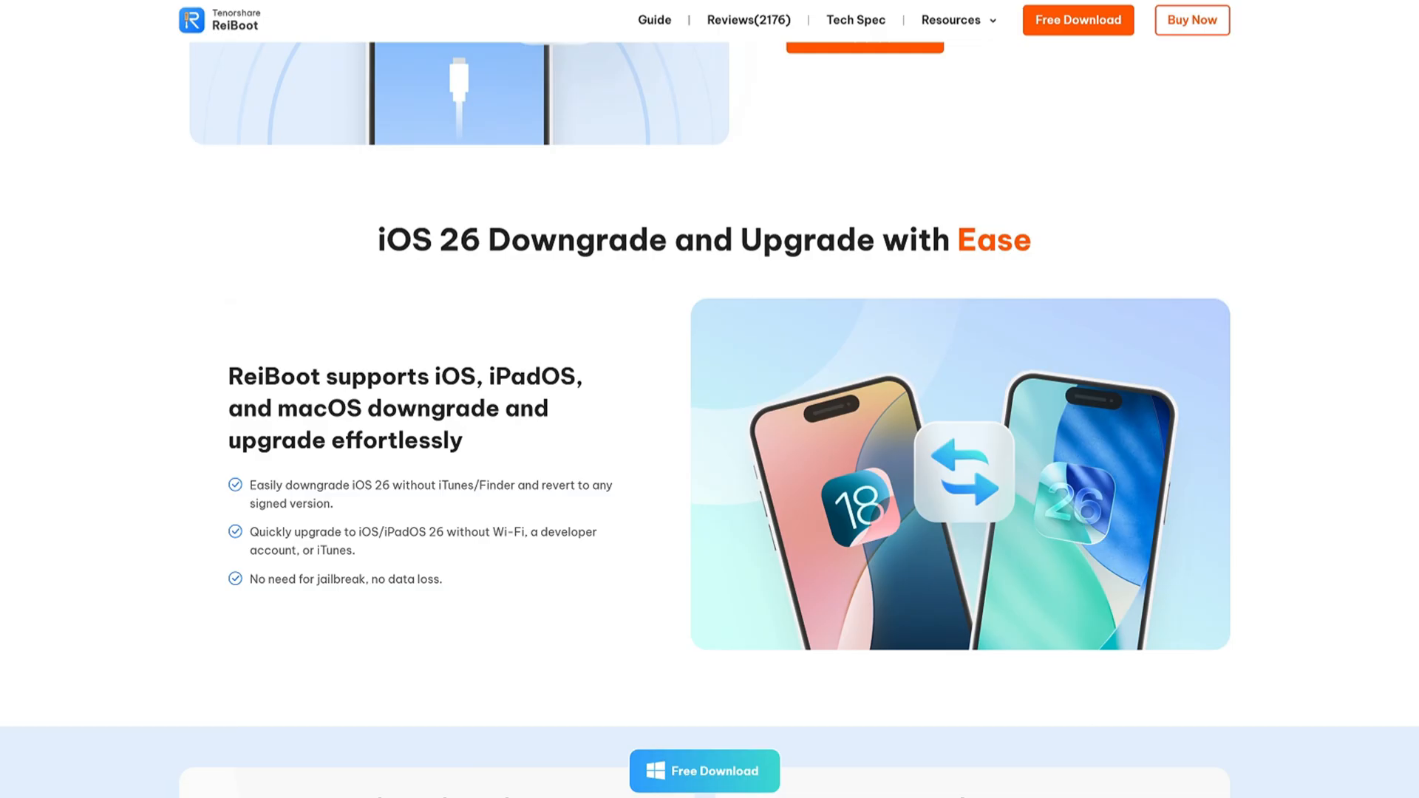
scroll(down, 3)
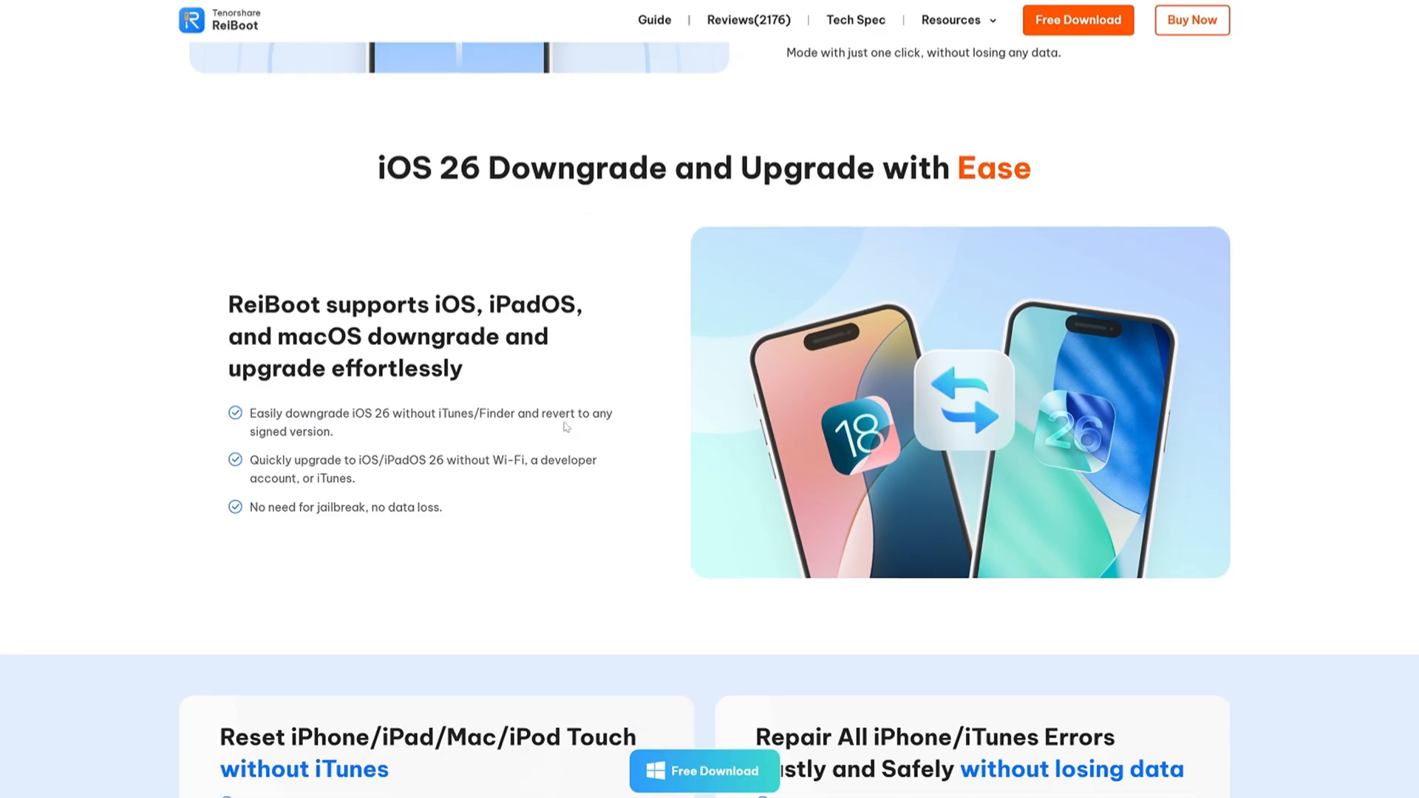
scroll(down, 3)
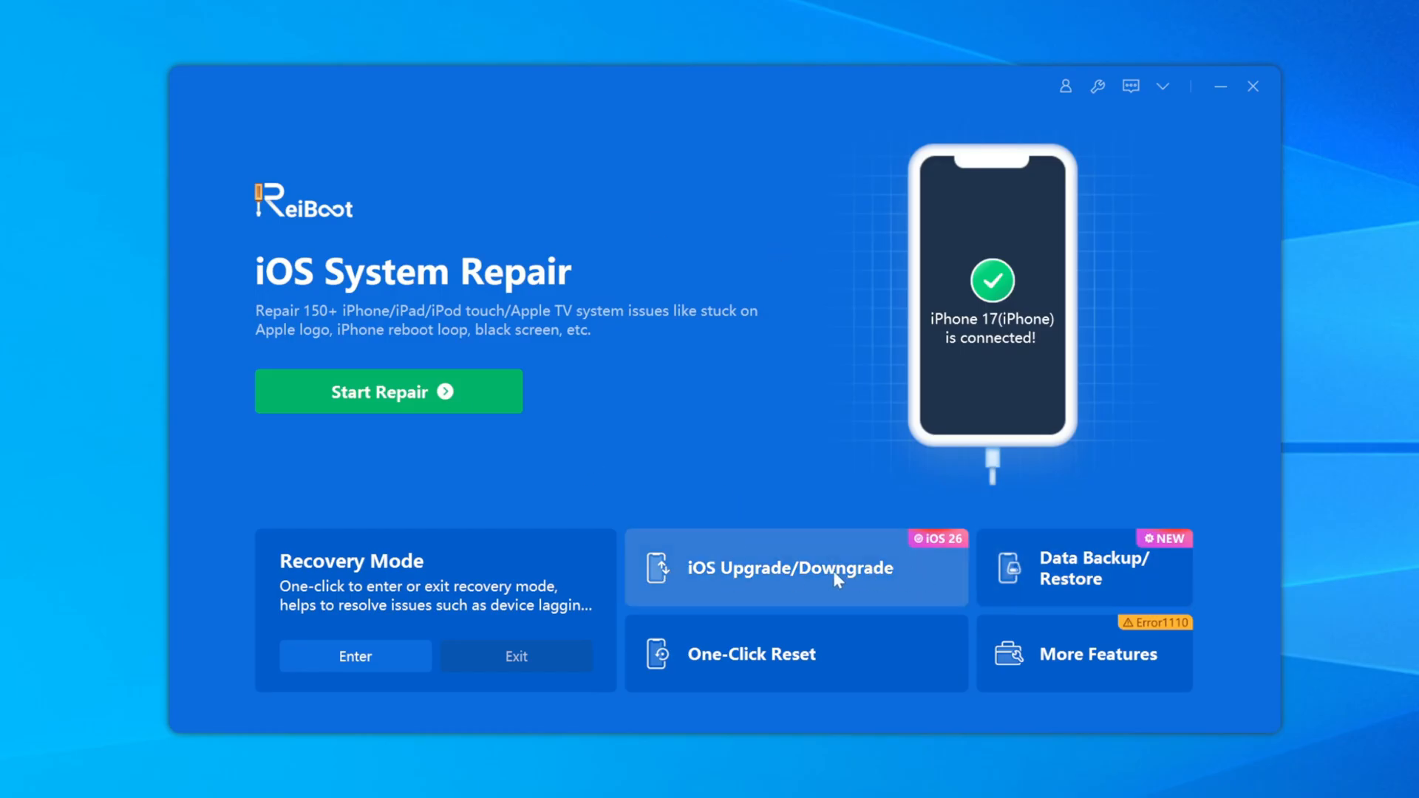
- In iOS Upgrade/Downgrade, choose the iOS 26.0 firmware for the iPhone 17 and download it
click(790, 568)
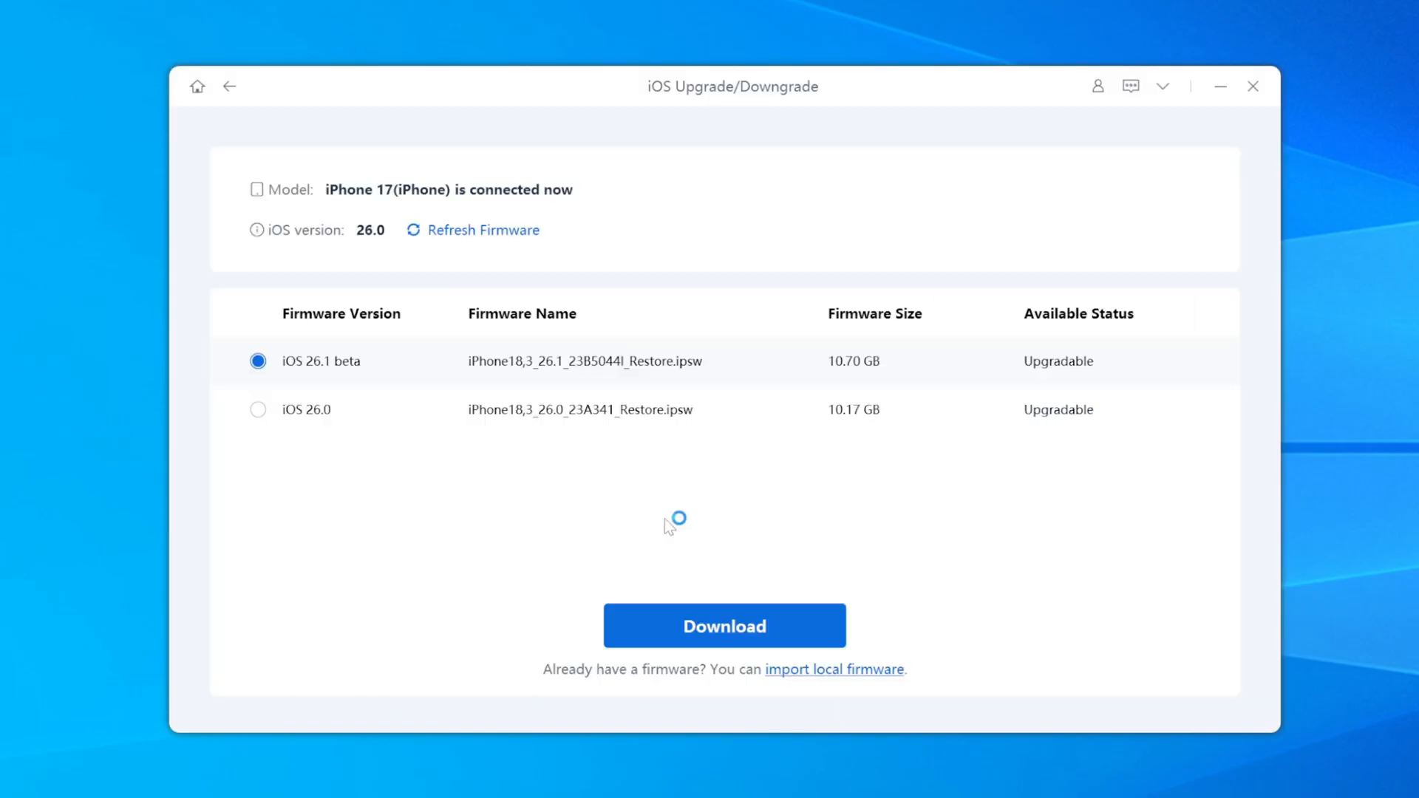
click(258, 409)
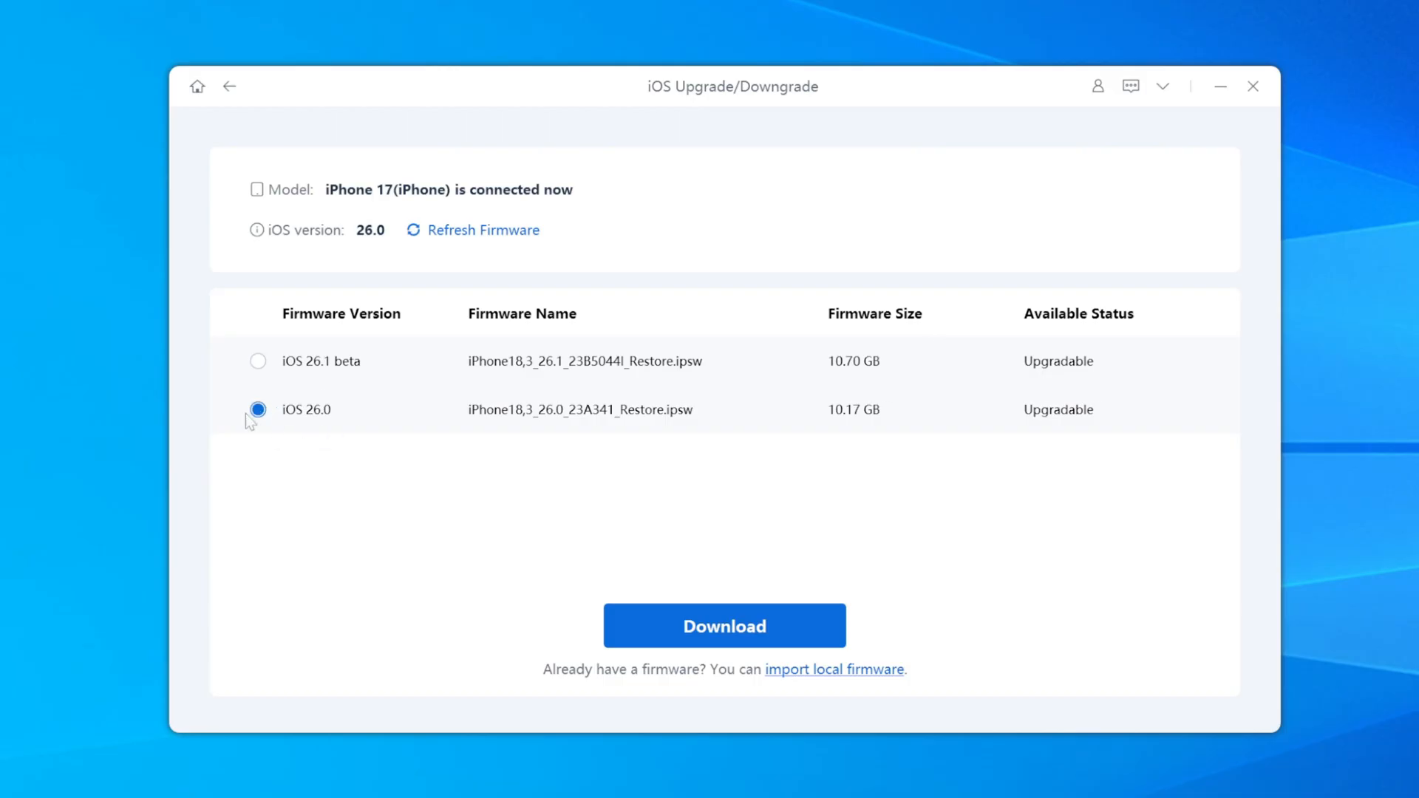
click(724, 626)
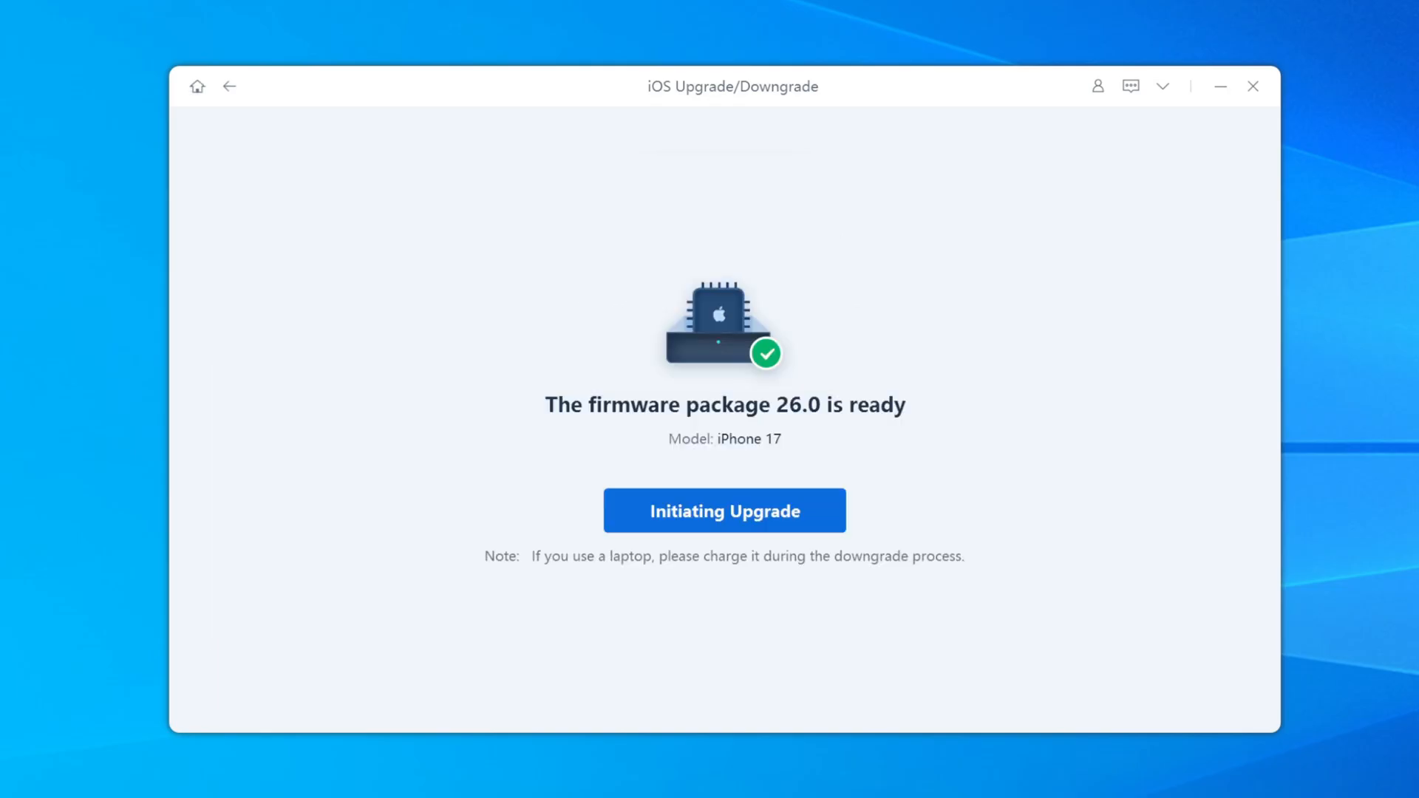
- Proceed with Initiating Upgrade on the ready 26.0 firmware to reach the Upgrade/Downgrade choice
click(725, 510)
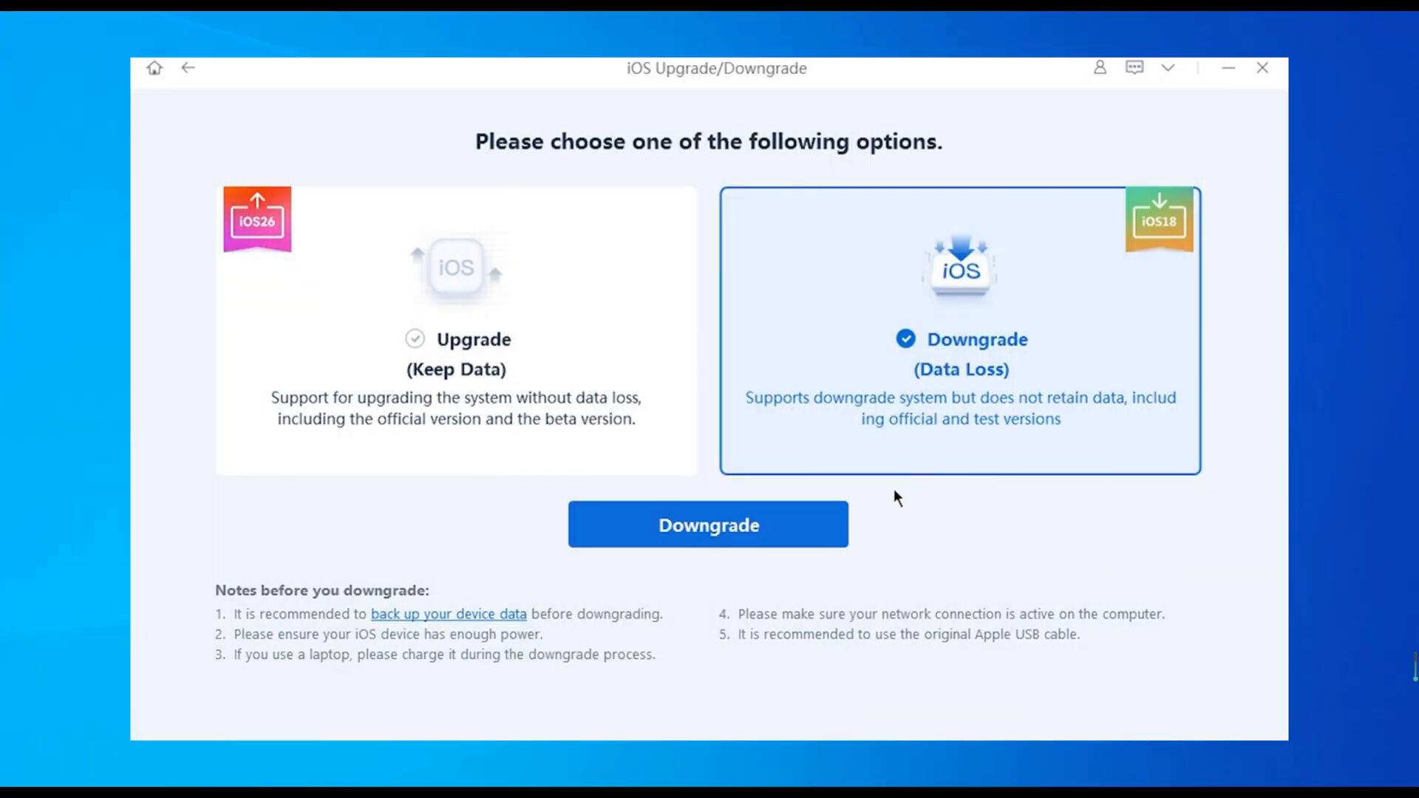
- Start the Downgrade (Data Loss) process on the connected iPhone, then subscribe to the Tenorshare channel
click(708, 523)
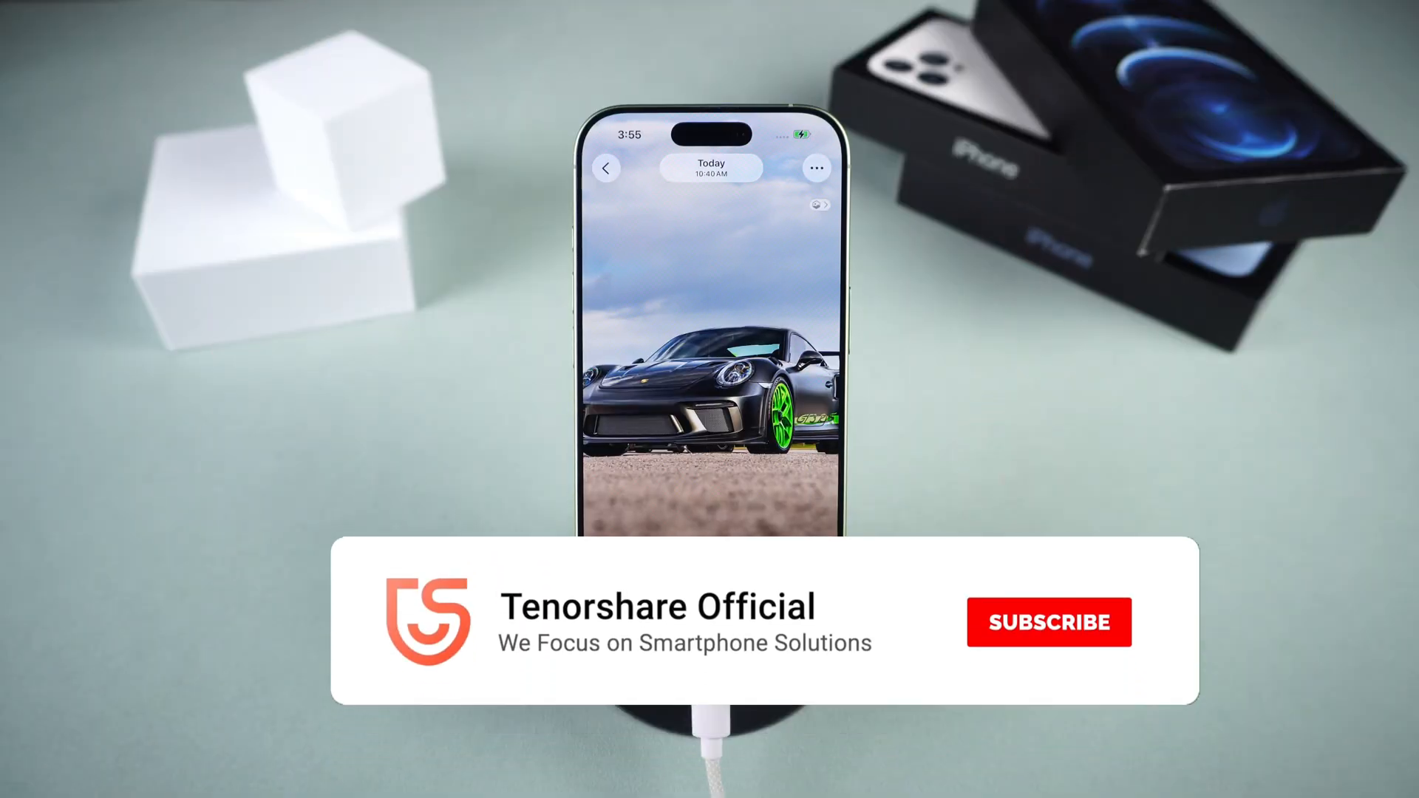
click(1050, 622)
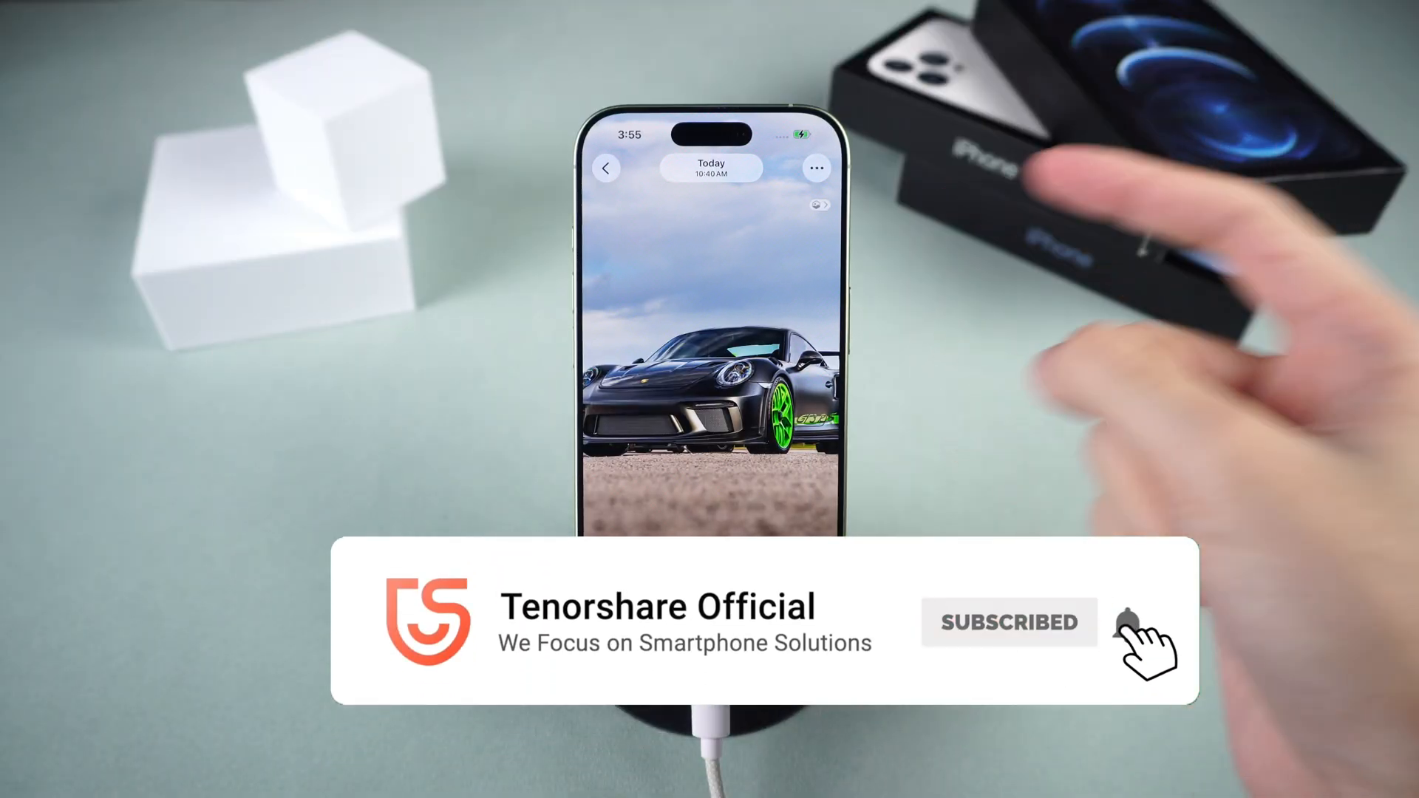